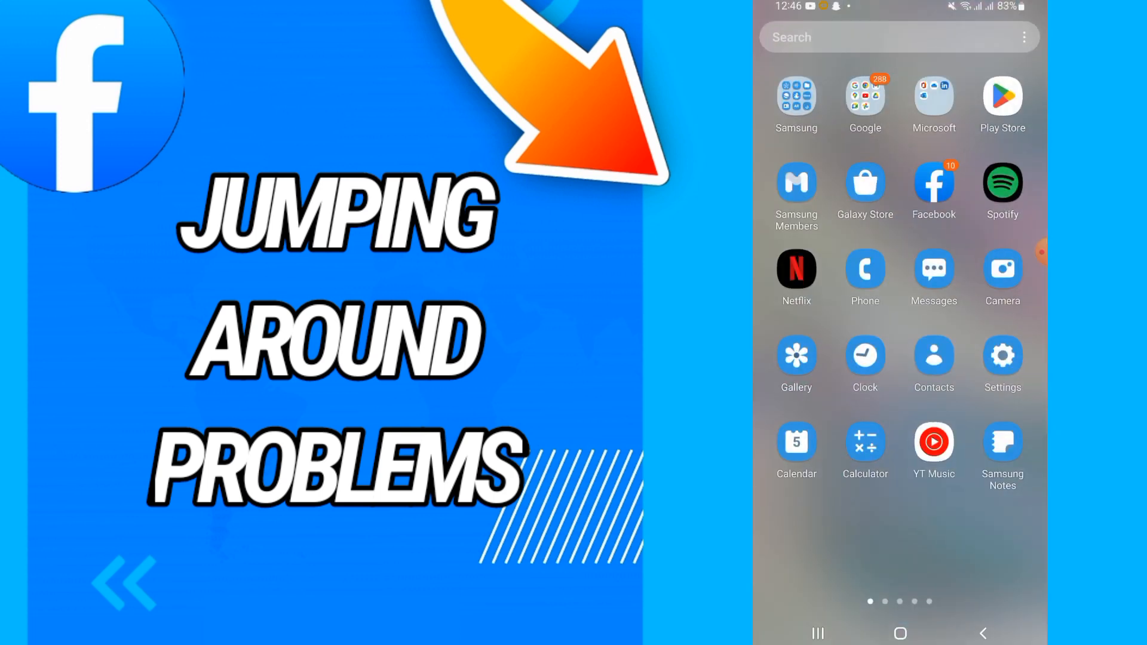
Navigate from Settings into the Apps list and select Facebook to reach its App info page
{"action": "scroll", "scroll_direction": "left", "scroll_amount": 3}
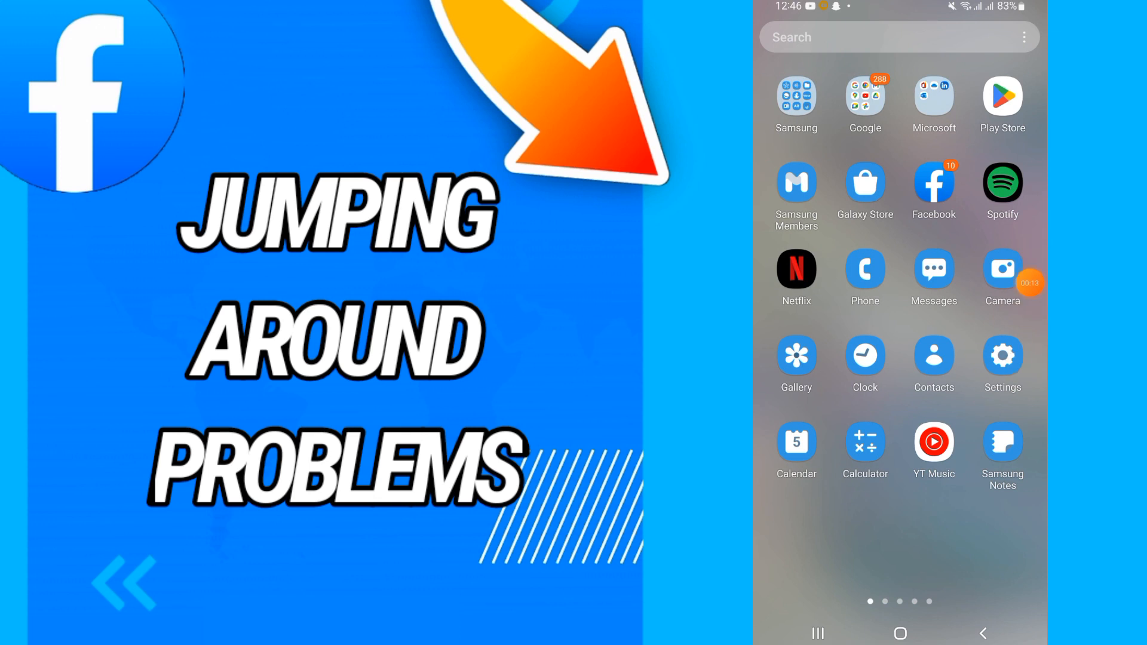
{"action": "left_click", "coordinate": [1002, 354]}
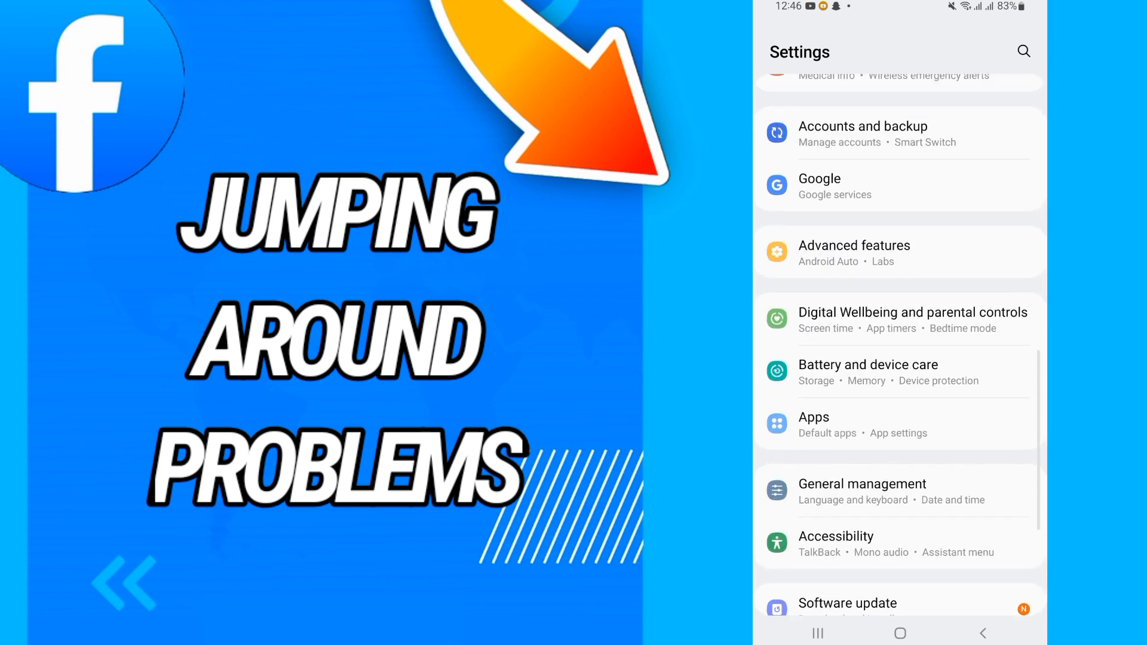
{"action": "left_click", "coordinate": [813, 417]}
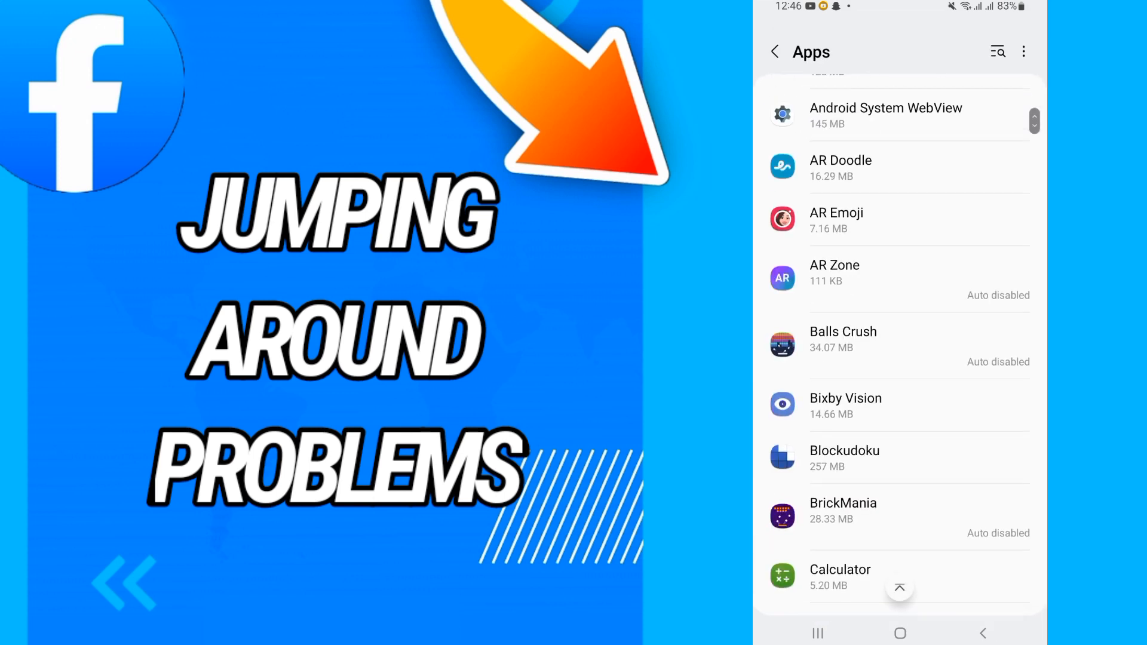
{"action": "scroll", "scroll_direction": "down", "scroll_amount": 3}
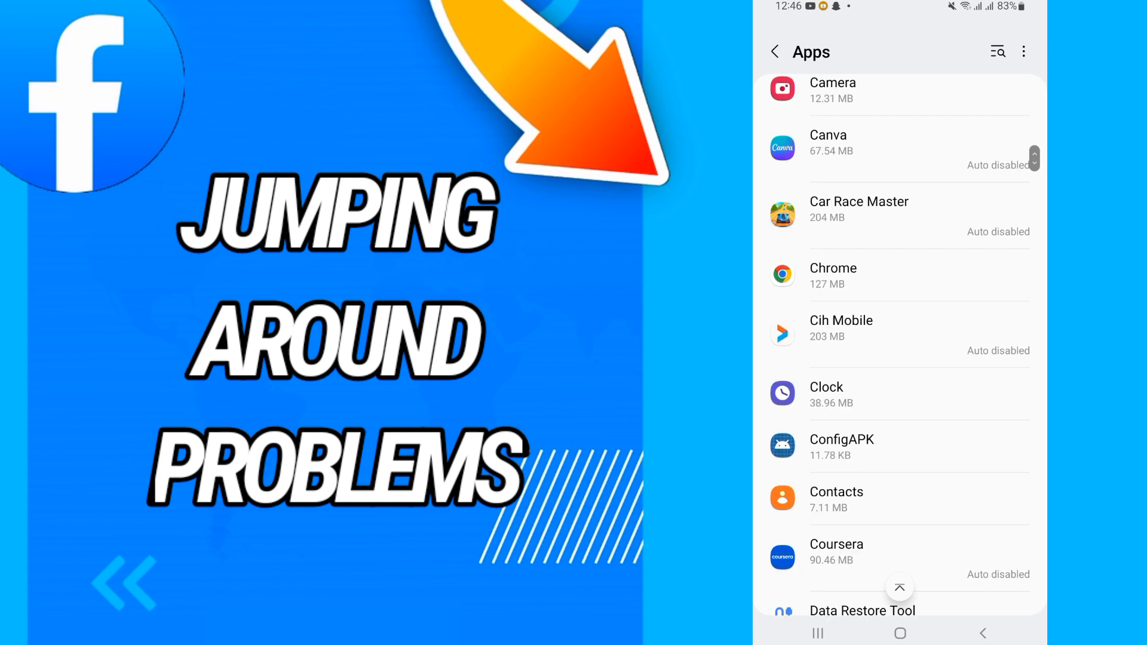
{"action": "scroll", "scroll_direction": "down", "scroll_amount": 3}
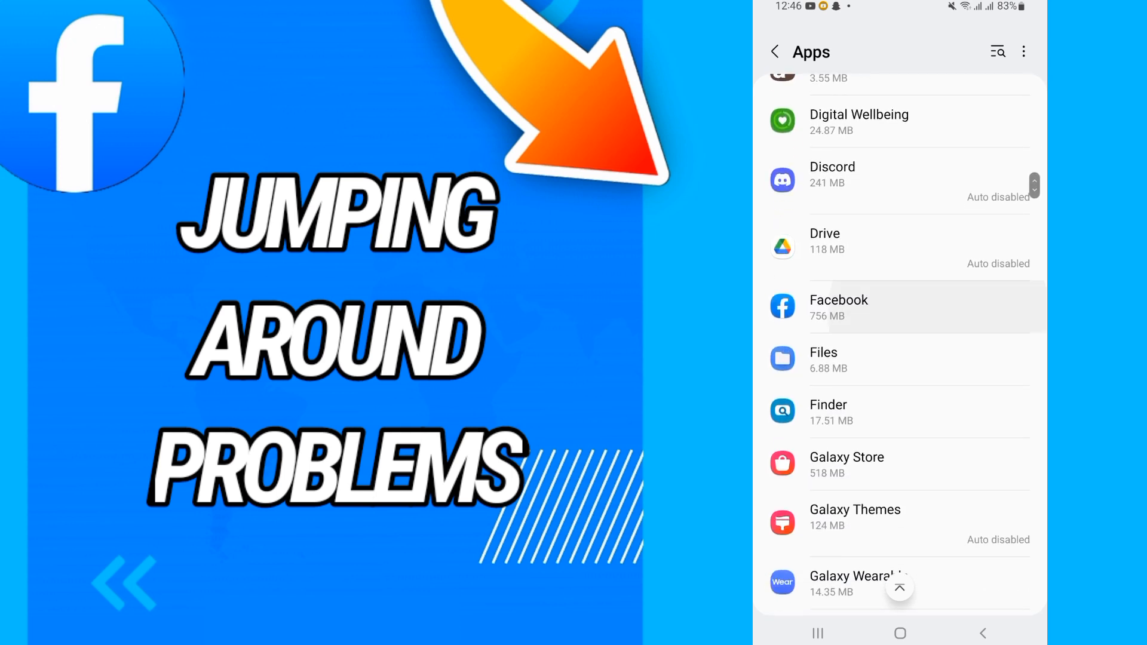
{"action": "left_click", "coordinate": [863, 306]}
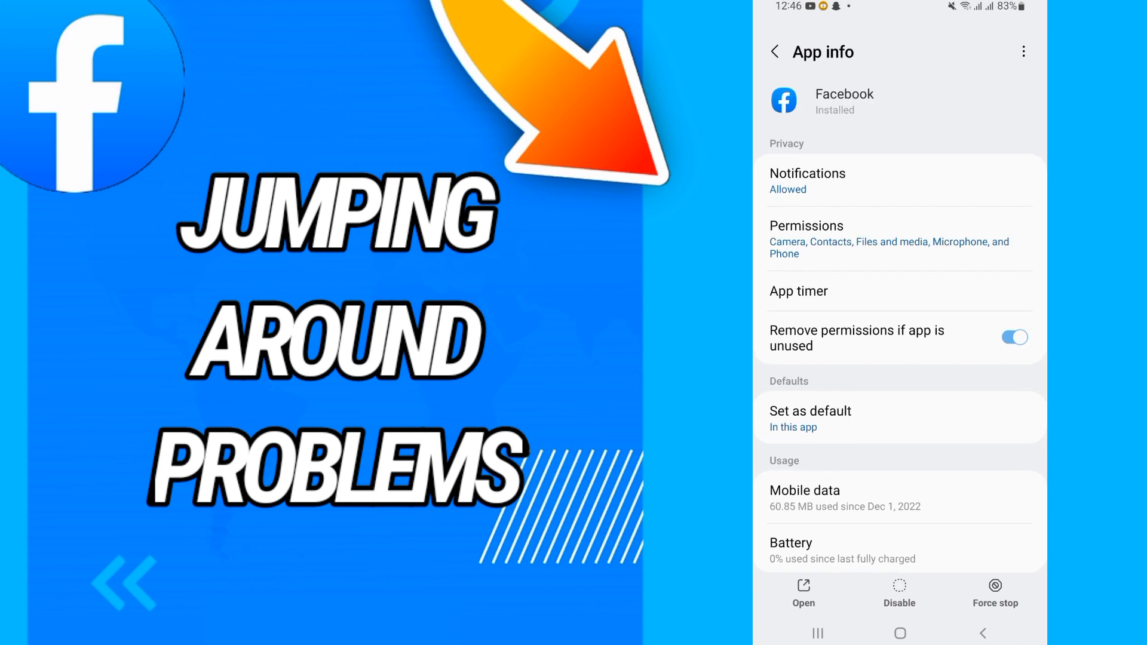
Go to Facebook's Storage and choose Clear data, bringing up the permanent-deletion confirmation
{"action": "scroll", "scroll_direction": "down", "scroll_amount": 3}
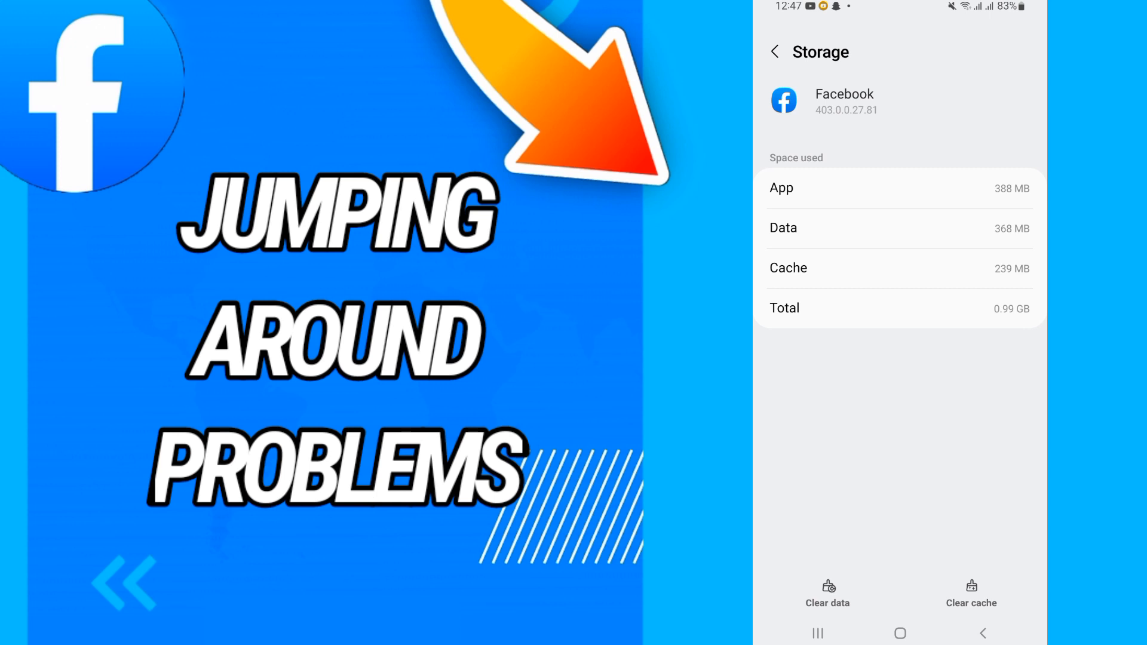
{"action": "left_click", "coordinate": [826, 591]}
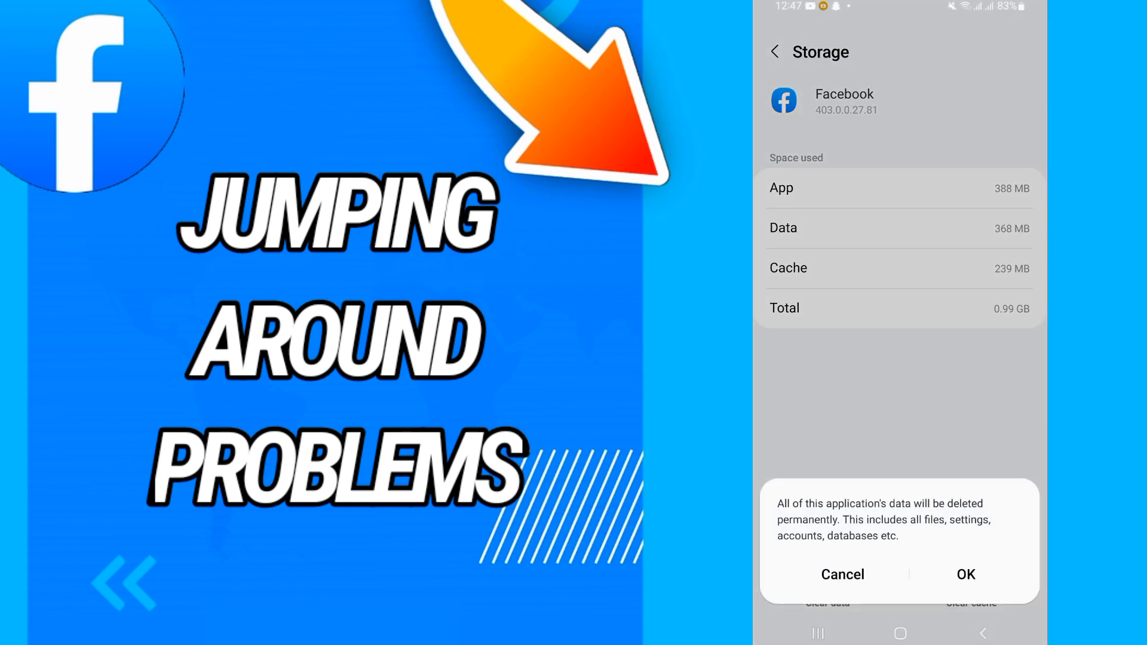